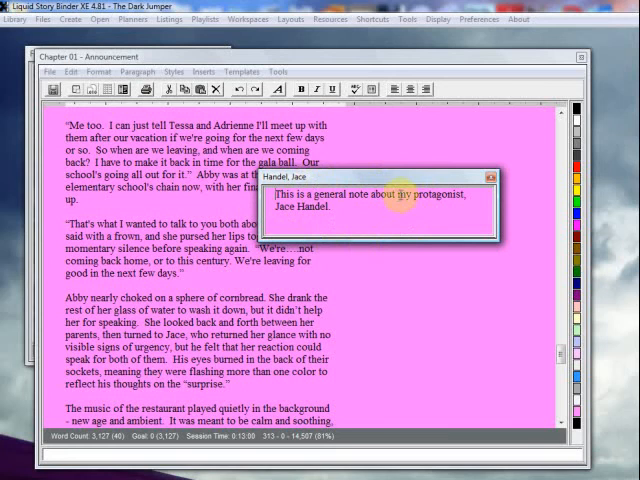
Dismiss the Handel, Jace note popup and scroll through Chapter 01 - Announcement
click(493, 175)
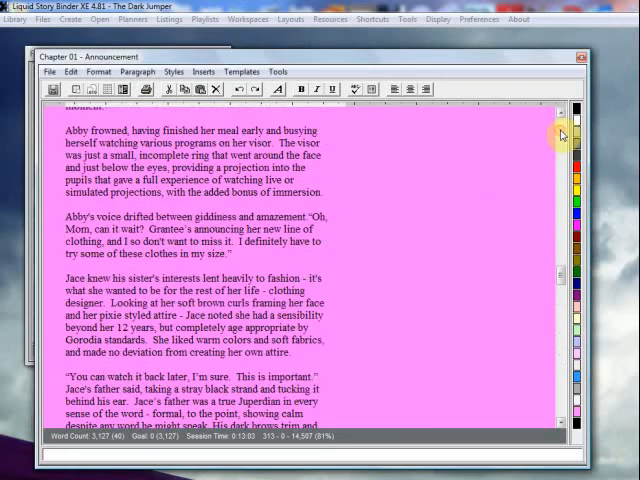
scroll(down, 3)
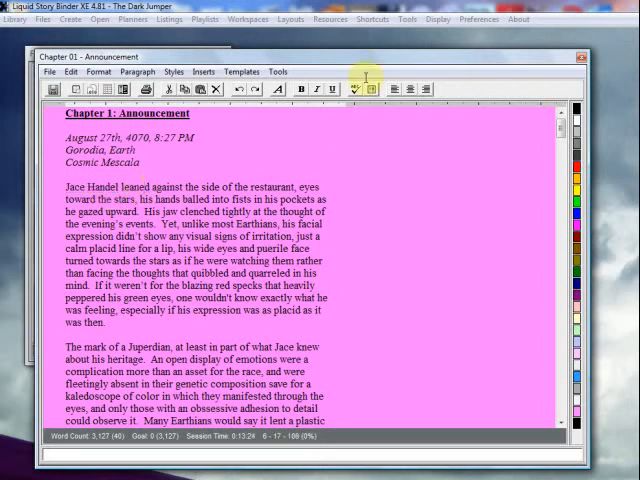
Open the Jump Words manager from the Tools menu over the chapter
click(407, 19)
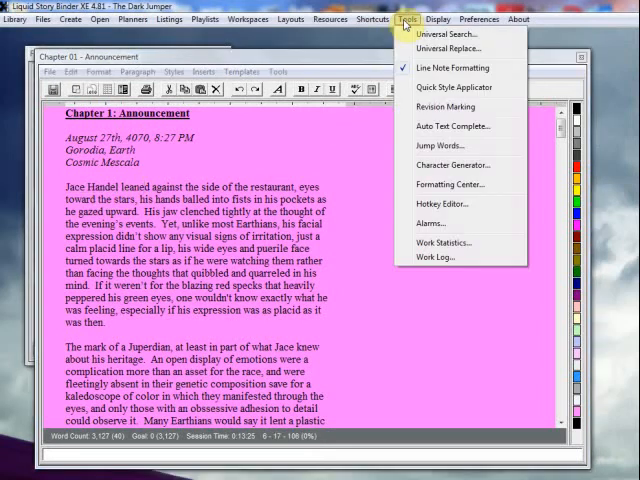
click(435, 145)
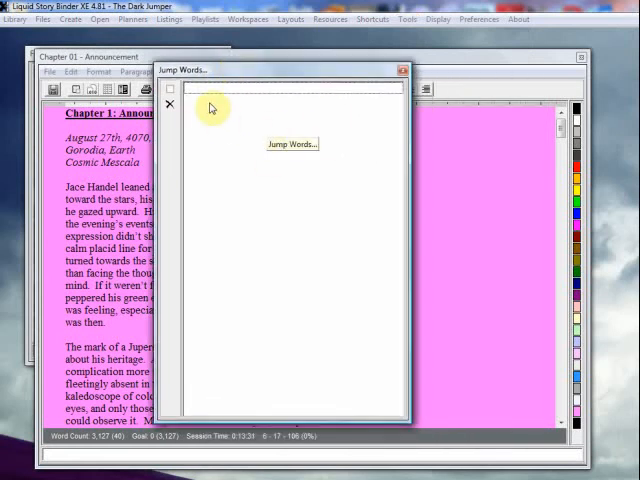
click(170, 90)
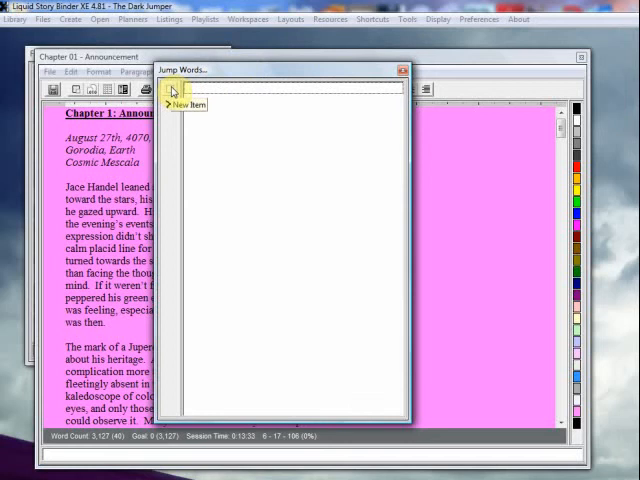
click(185, 104)
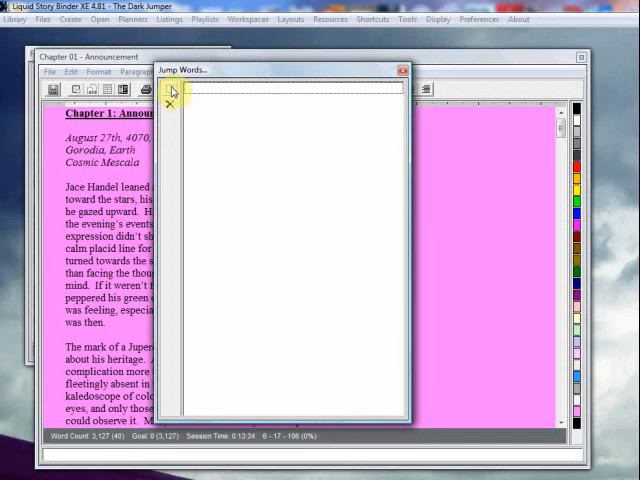
mouse_move(172, 105)
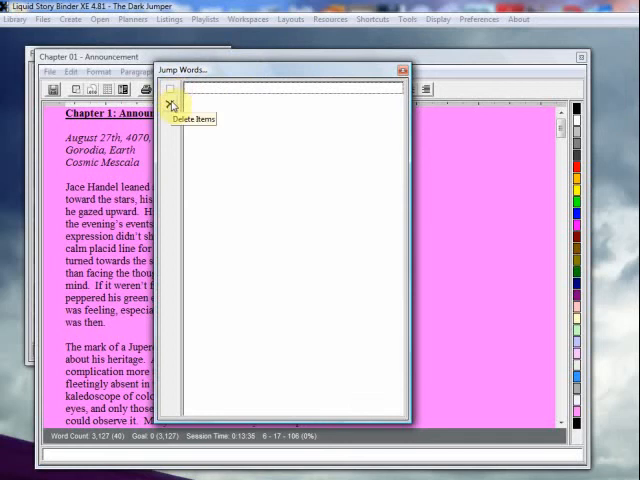
mouse_move(166, 105)
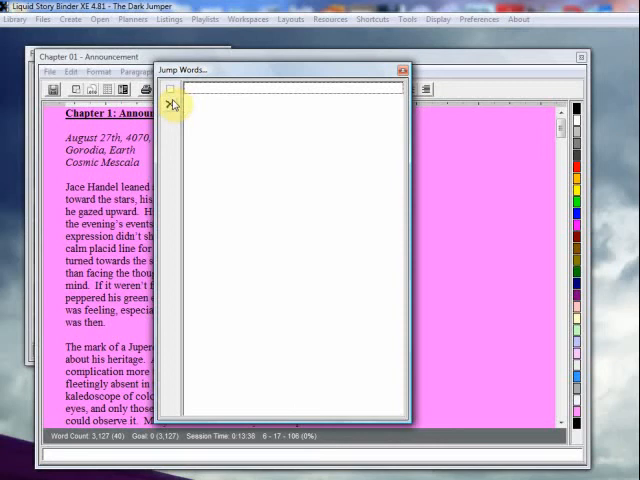
mouse_move(170, 105)
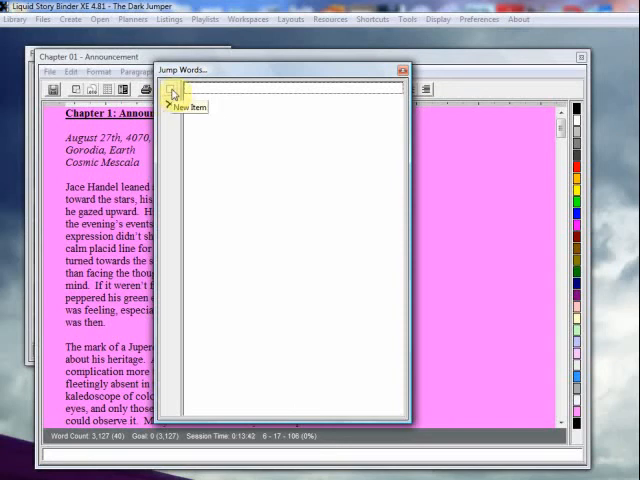
Add a new jump word entry targeting the Handel, Jace note, triggered by 'Jace'
click(168, 96)
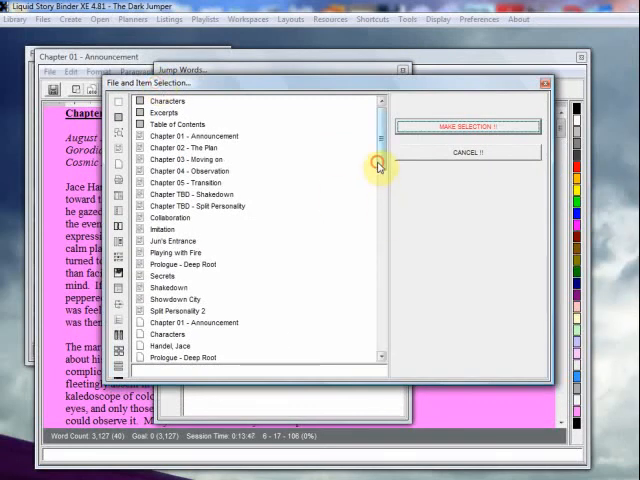
scroll(down, 3)
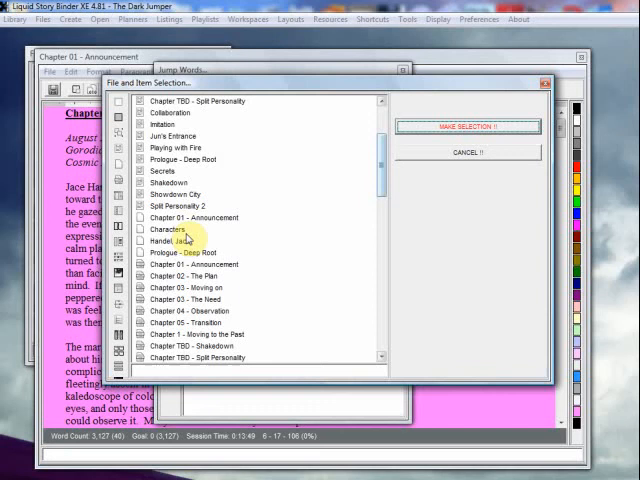
click(175, 241)
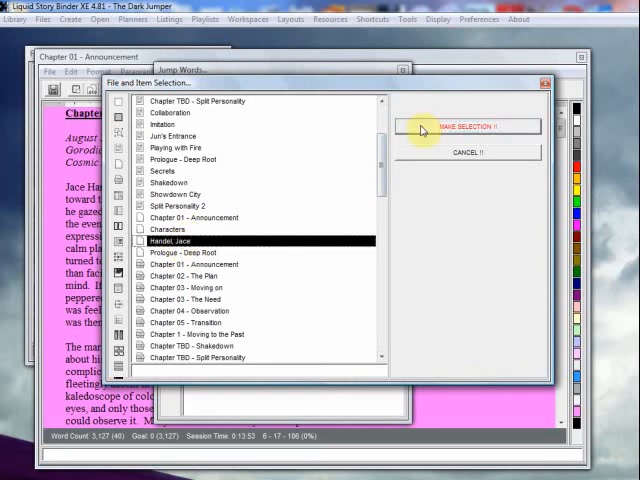
click(463, 126)
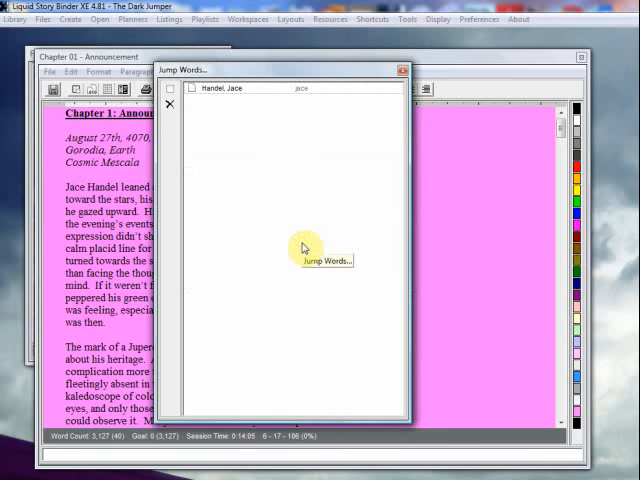
mouse_move(224, 88)
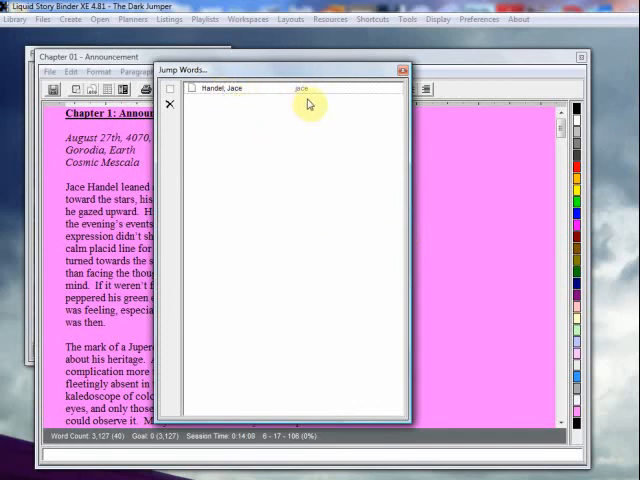
mouse_move(213, 108)
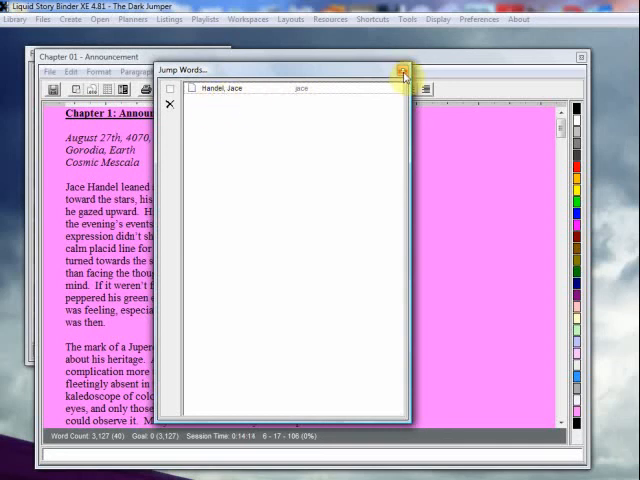
Close Jump Words, test by highlighting 'Jace' in the chapter, then dismiss the note
click(403, 71)
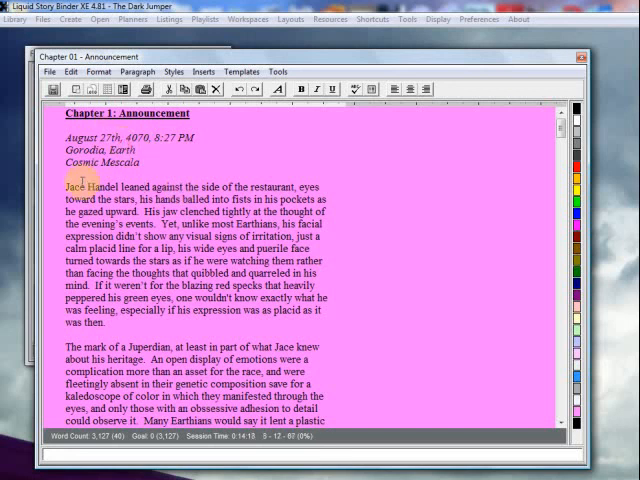
double_click(72, 187)
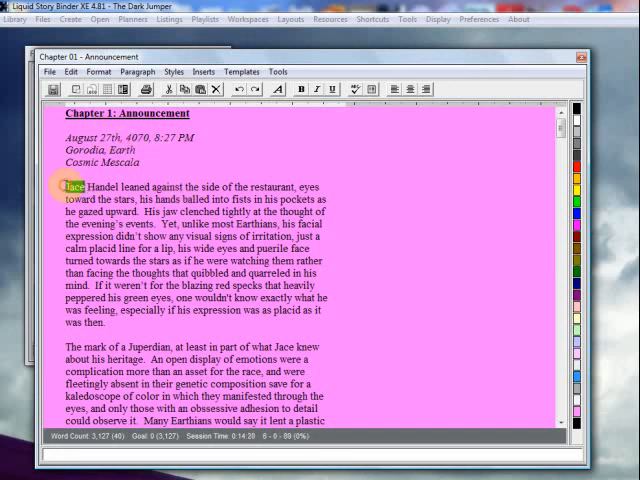
click(70, 187)
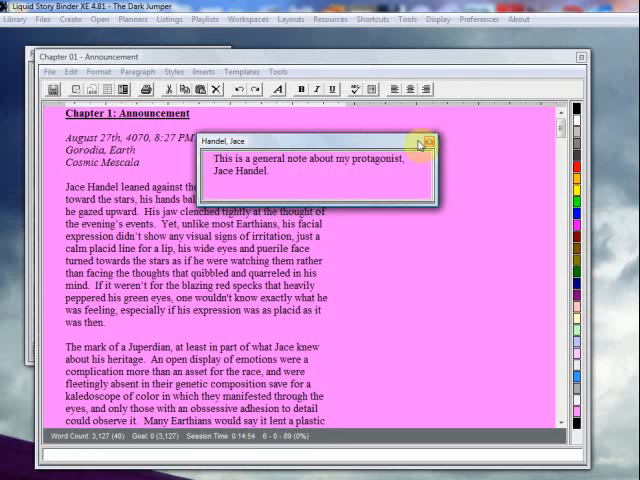
click(431, 141)
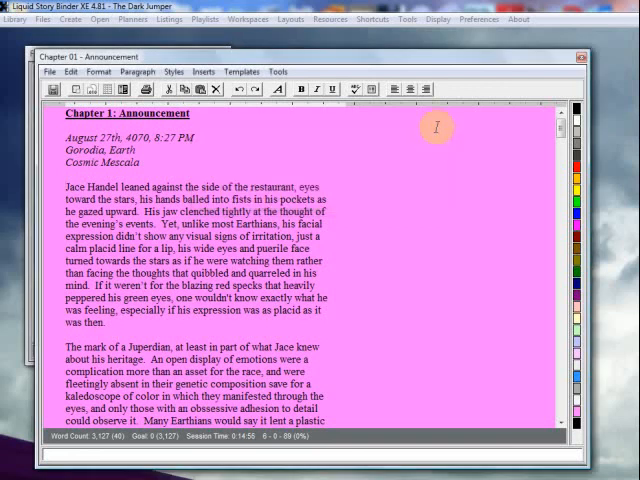